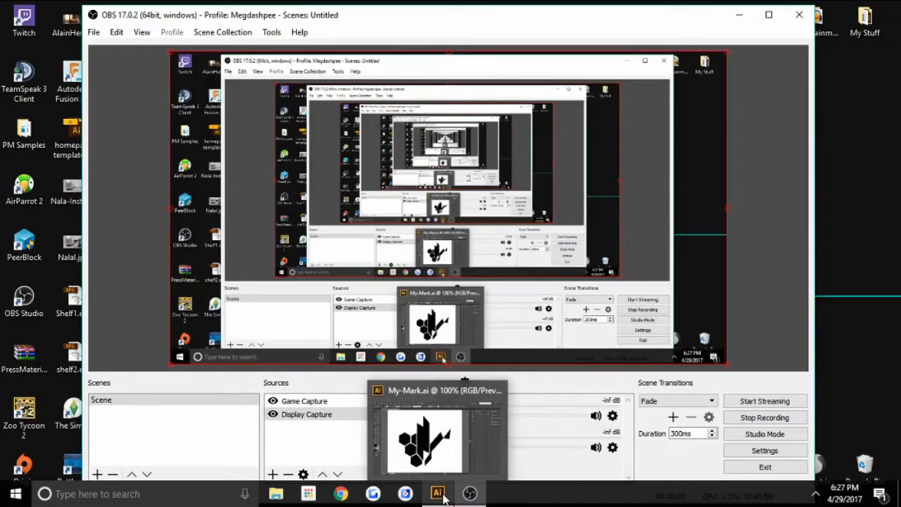
# Step: Switch to the open My-Mark.ai logo document in Illustrator
pyautogui.click(437, 493)
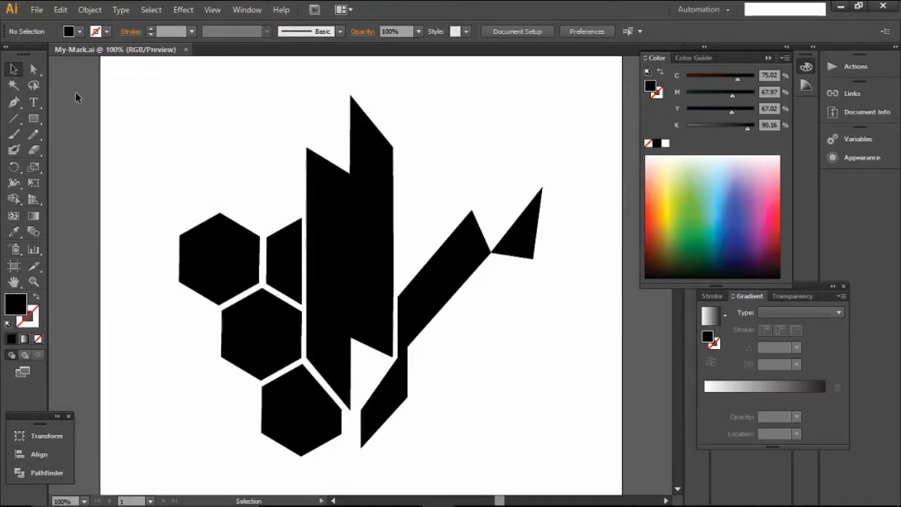
pyautogui.moveTo(120, 141)
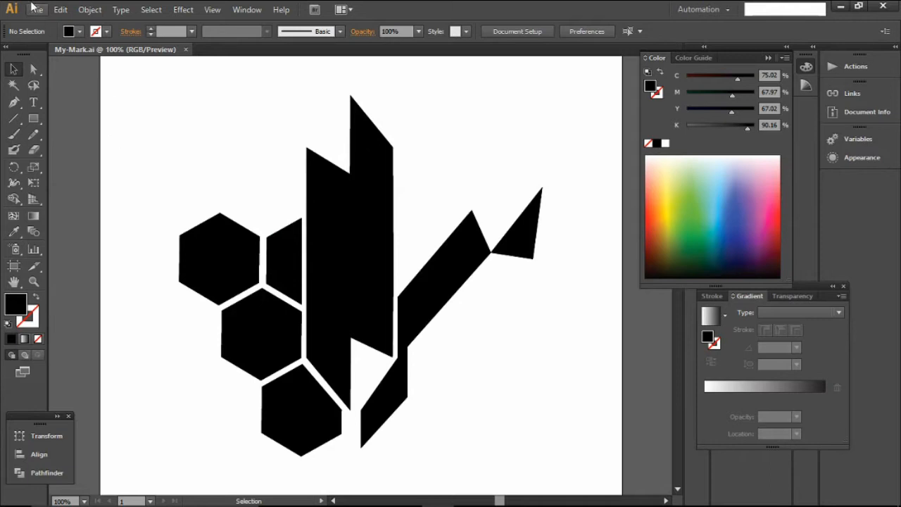
pyautogui.moveTo(119, 254)
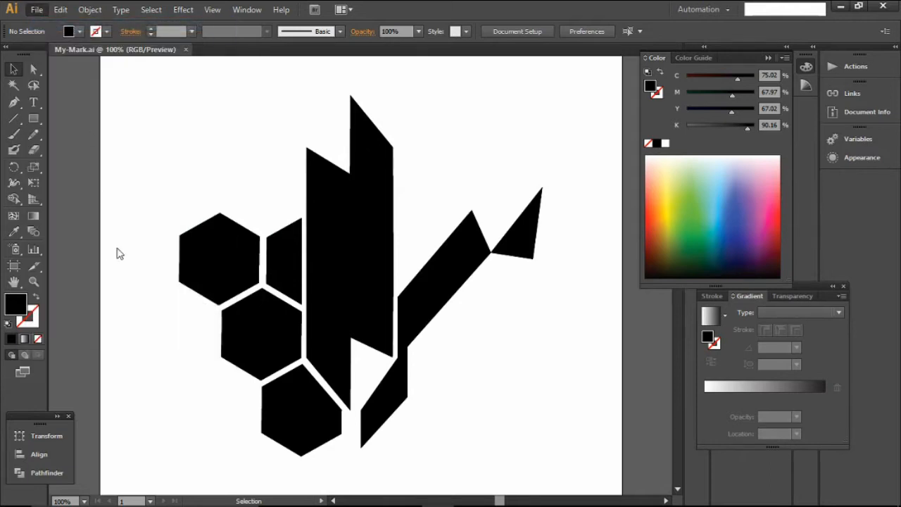
# Step: Create a new 24 × 18 in RGB document named Setup1
pyautogui.click(37, 9)
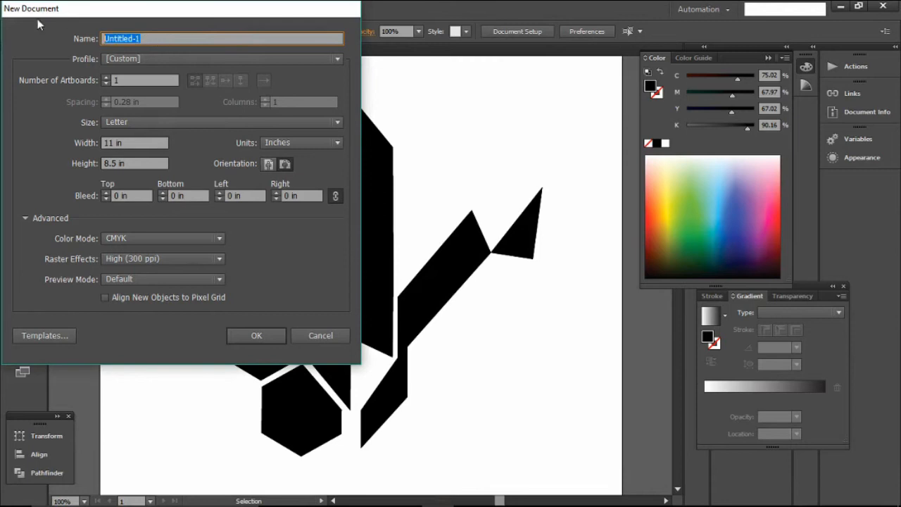
pyautogui.write('Set')
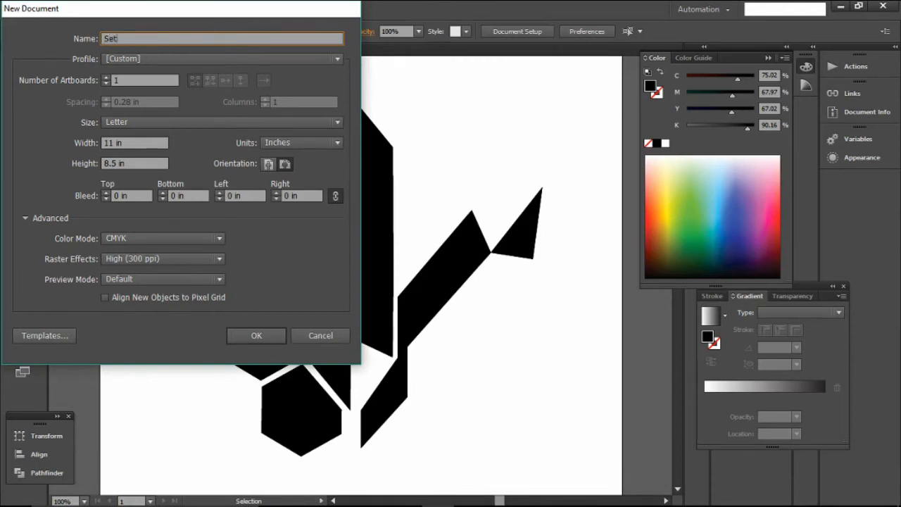
pyautogui.write('up1')
pyautogui.click(134, 142)
pyautogui.write('24')
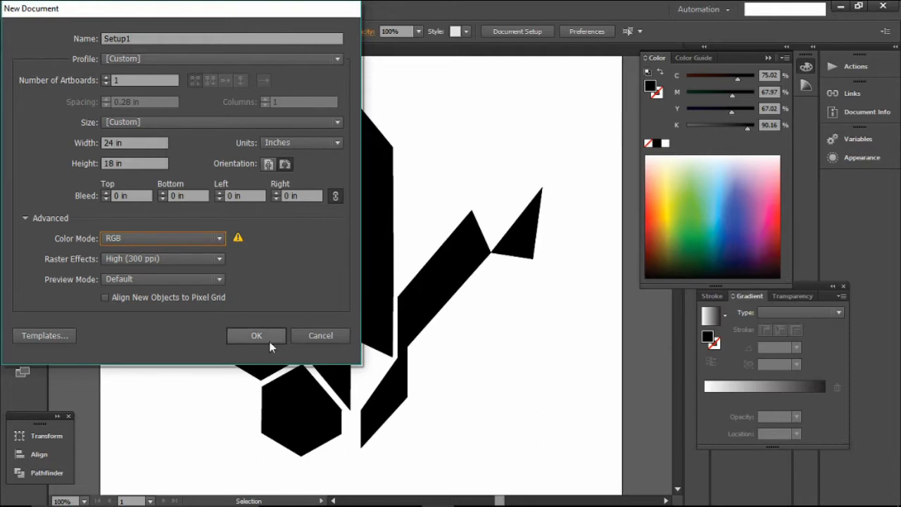
pyautogui.click(256, 335)
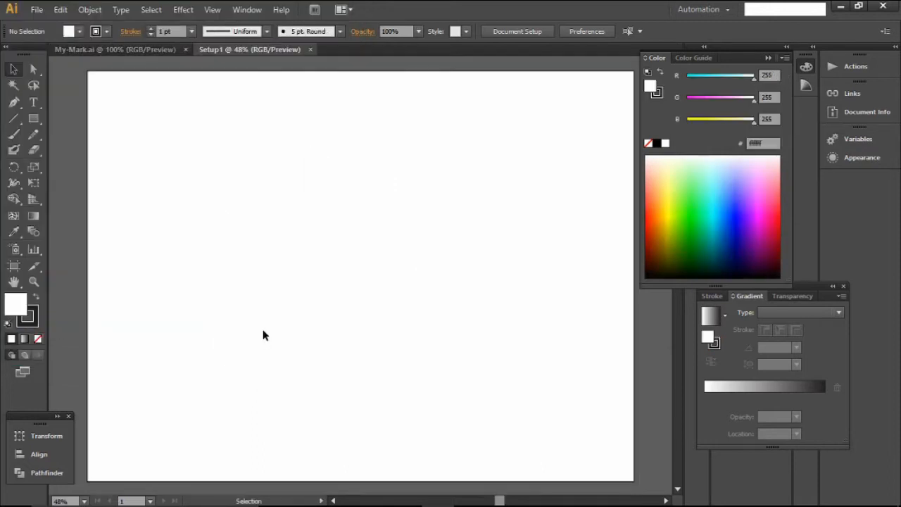
pyautogui.moveTo(295, 59)
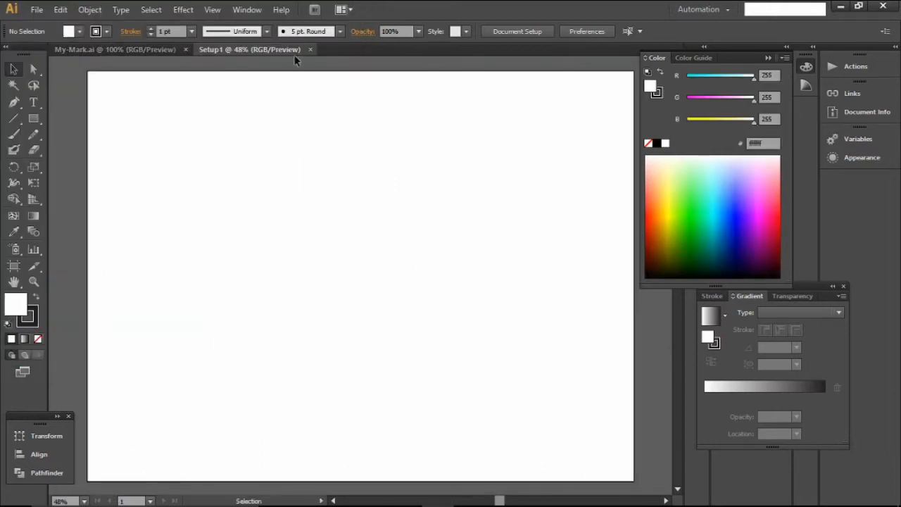
pyautogui.moveTo(33, 118)
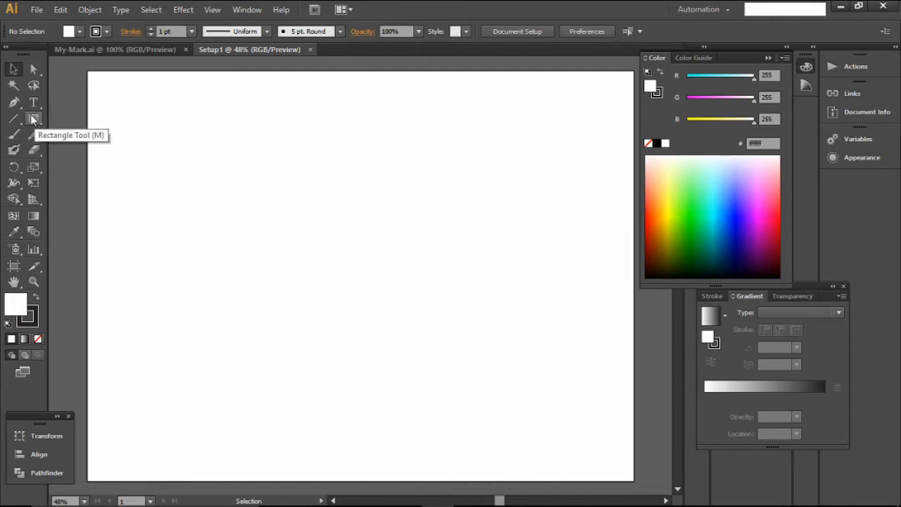
# Step: Draw and resize the medallion circle, show rulers, and add a small hole circle at its top
pyautogui.click(34, 118)
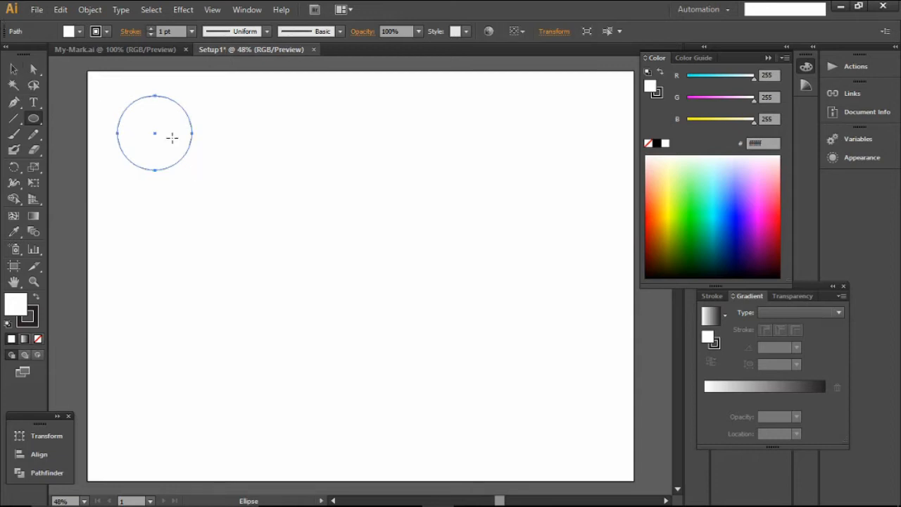
pyautogui.click(13, 68)
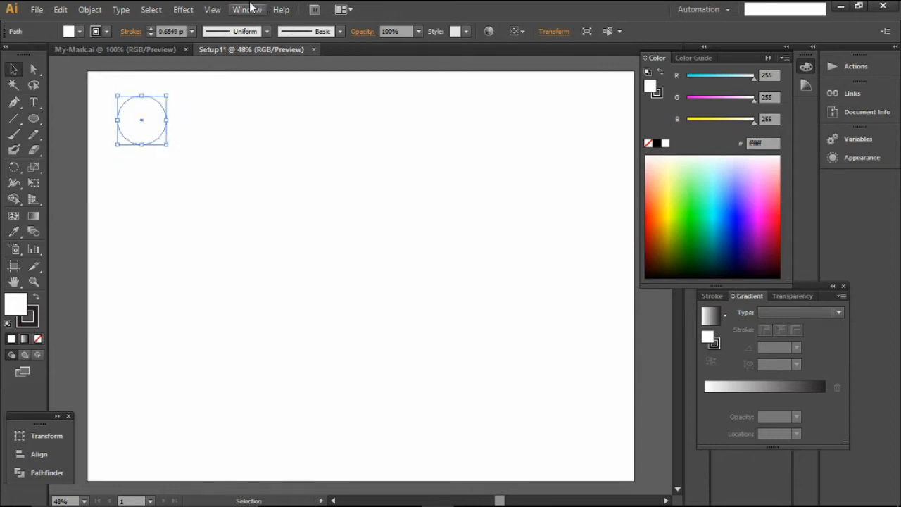
pyautogui.click(212, 9)
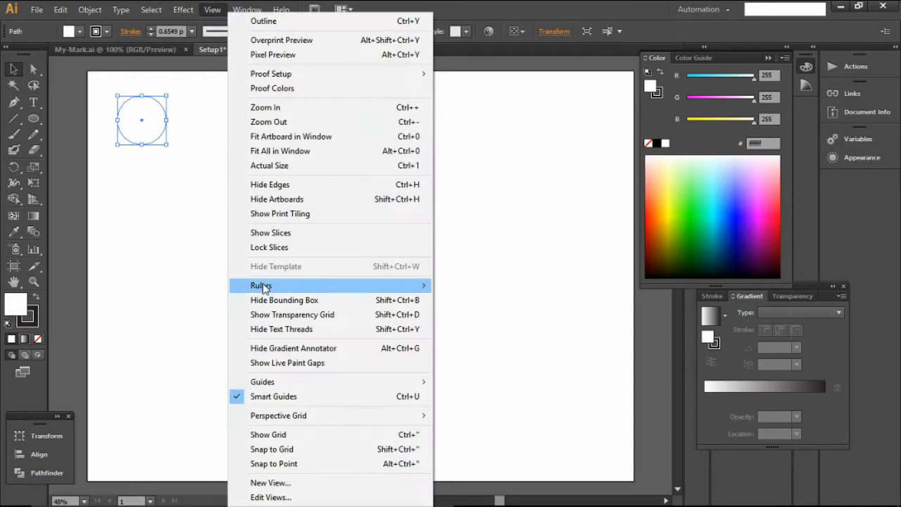
pyautogui.click(260, 285)
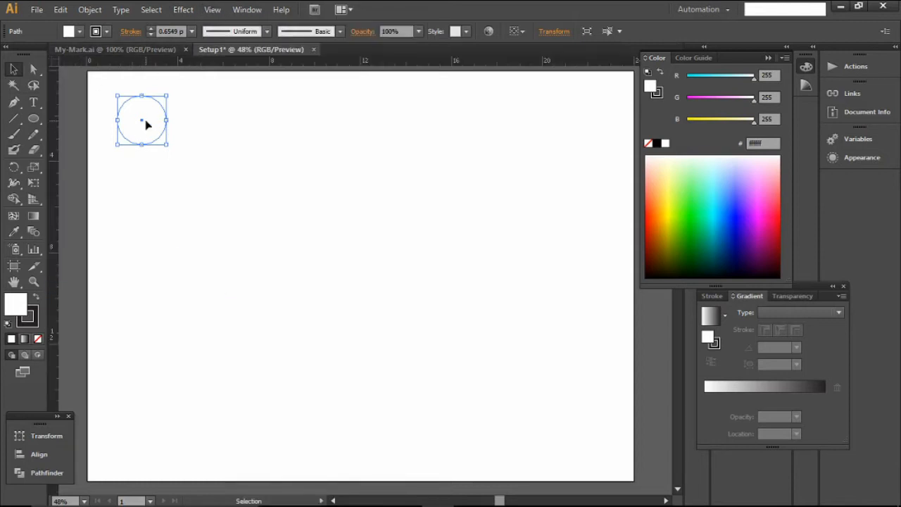
pyautogui.moveTo(142, 120); pyautogui.dragTo(113, 98)
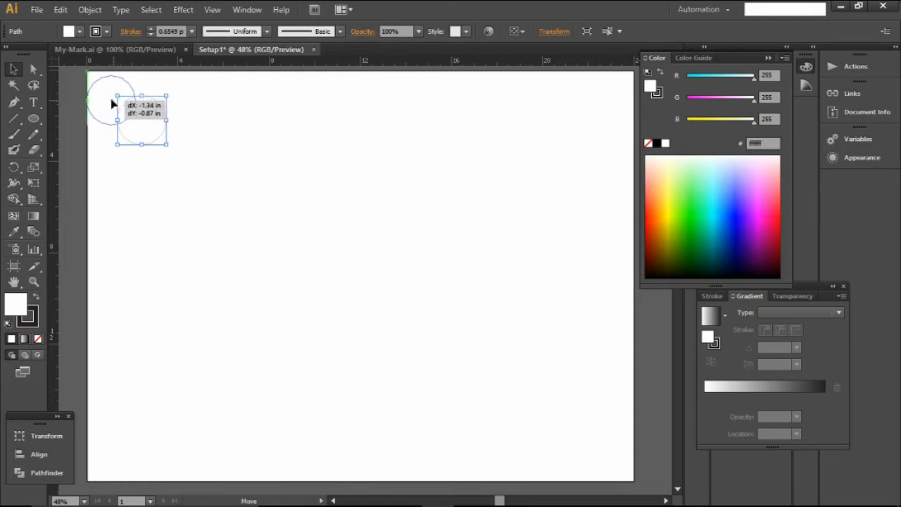
pyautogui.click(106, 154)
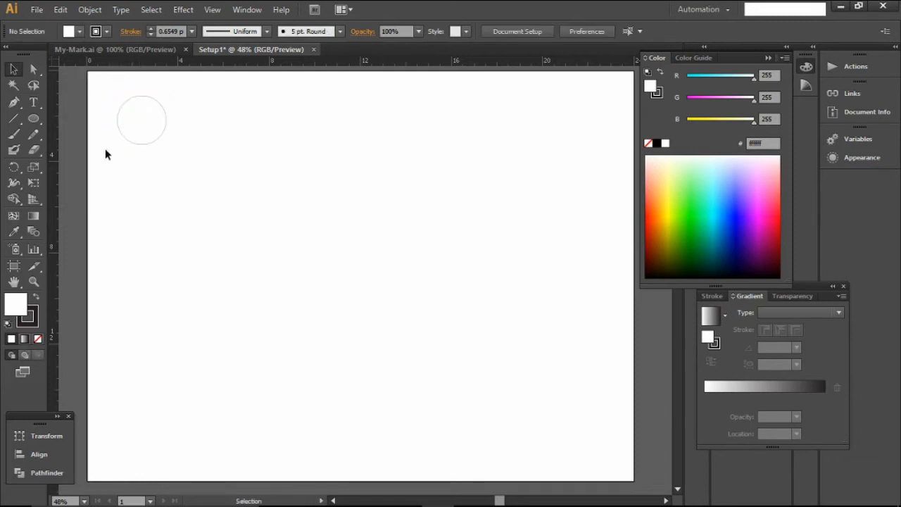
pyautogui.moveTo(116, 147)
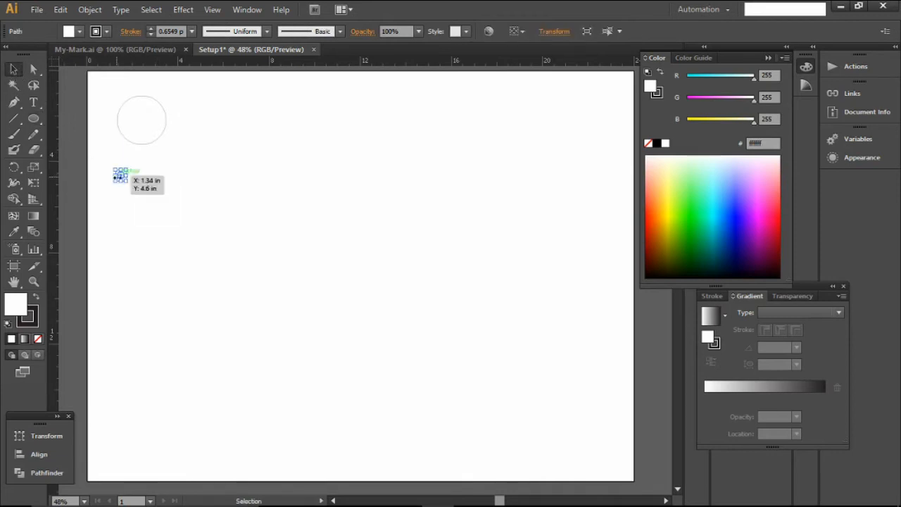
pyautogui.click(146, 160)
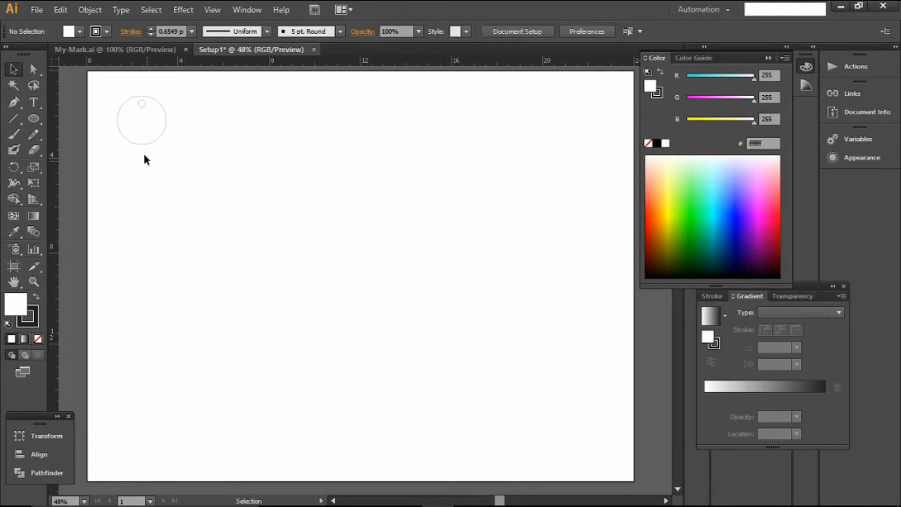
pyautogui.click(141, 119)
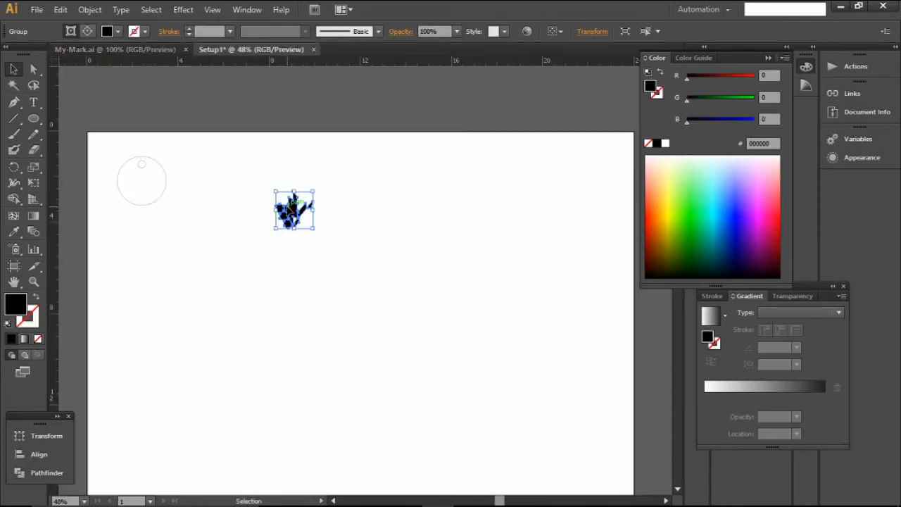
# Step: Move the logo copy into the medallion and position an inner circle outline around it
pyautogui.moveTo(294, 210); pyautogui.dragTo(164, 266)
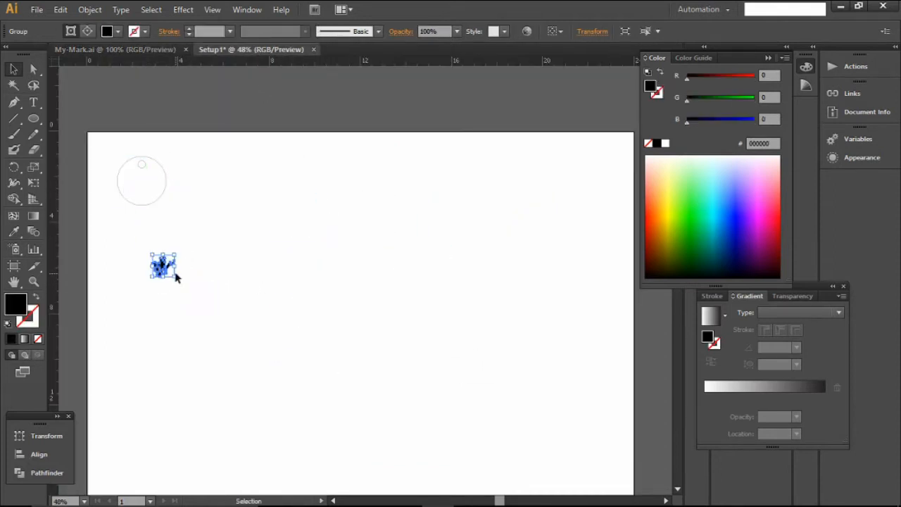
pyautogui.moveTo(163, 266); pyautogui.dragTo(140, 183)
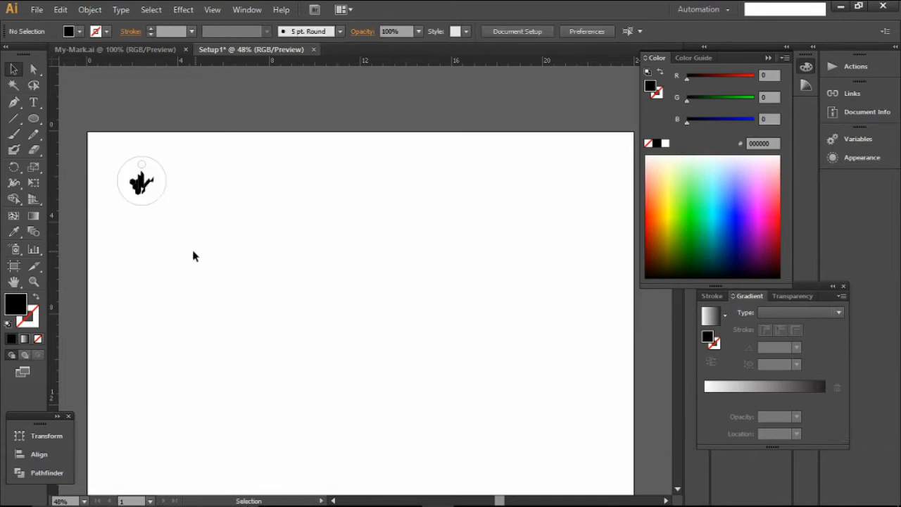
pyautogui.moveTo(196, 239)
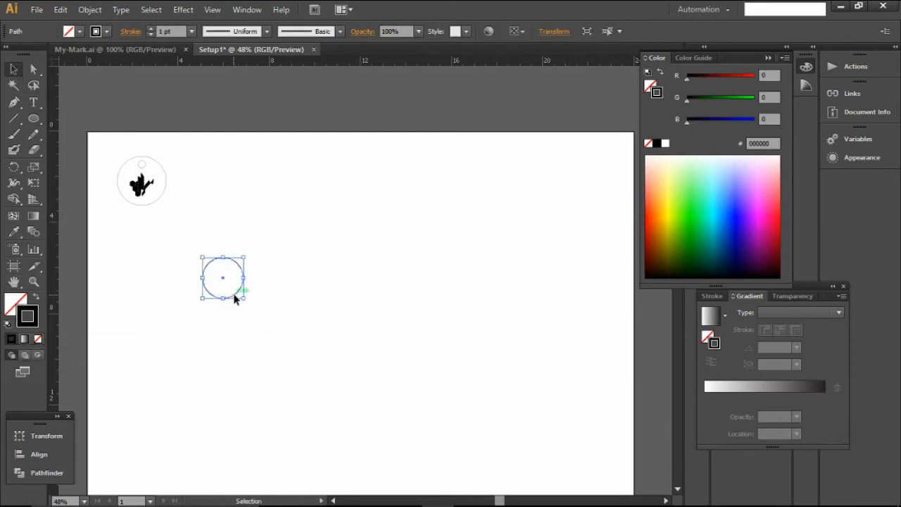
pyautogui.moveTo(222, 277); pyautogui.dragTo(141, 180)
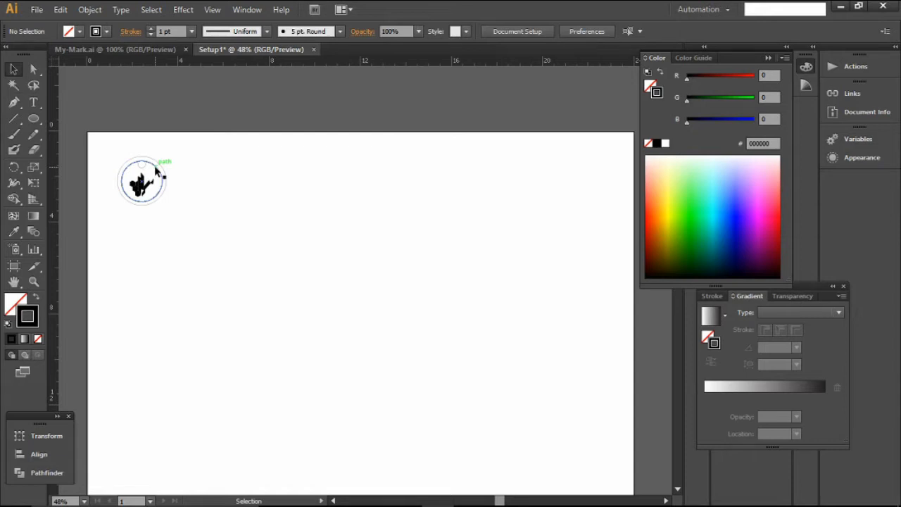
# Step: Give the outer cut circle a red stroke and the logo group a 0000ff blue stroke
pyautogui.click(141, 181)
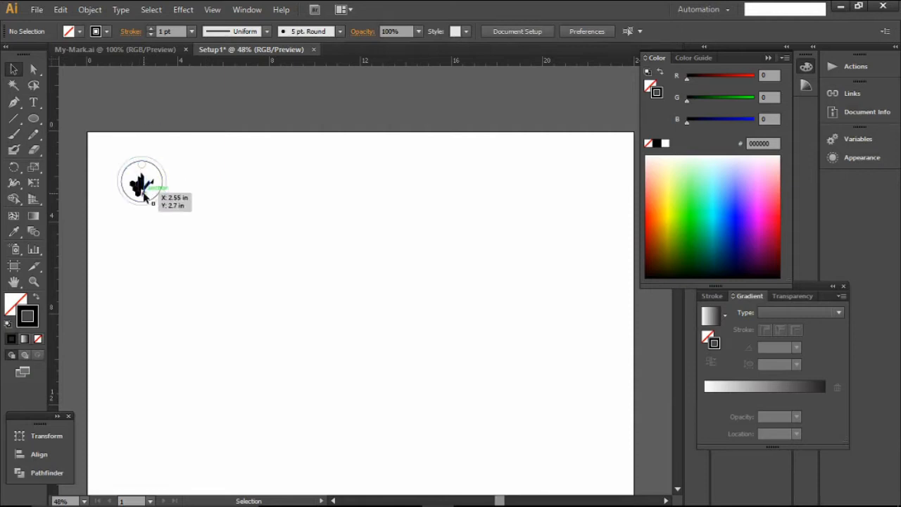
pyautogui.click(141, 182)
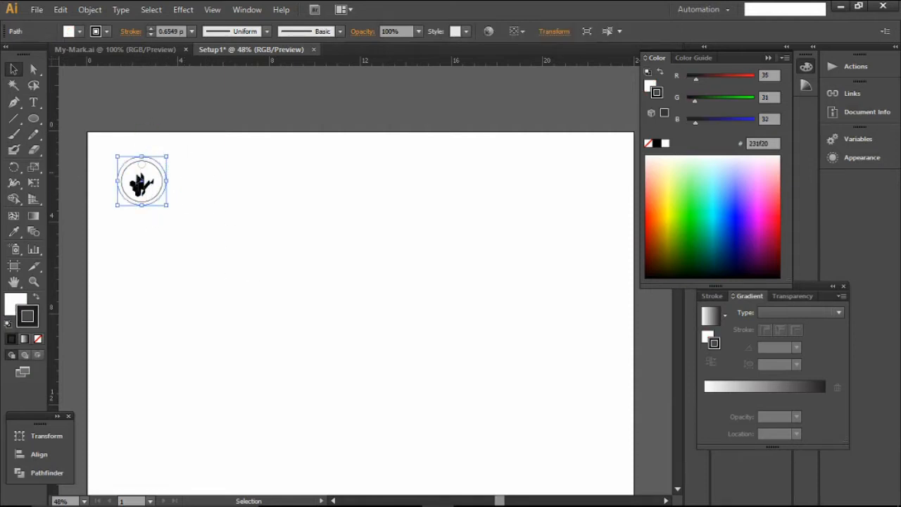
pyautogui.click(141, 181)
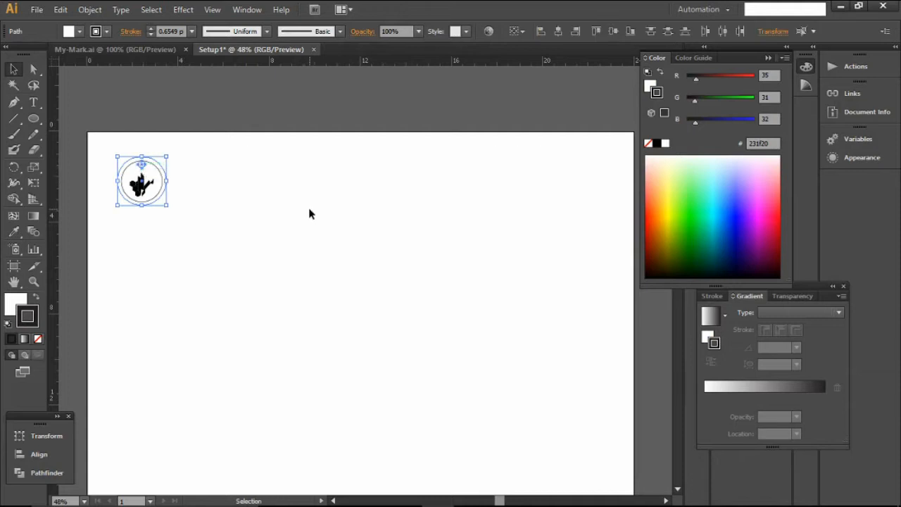
pyautogui.moveTo(697, 85)
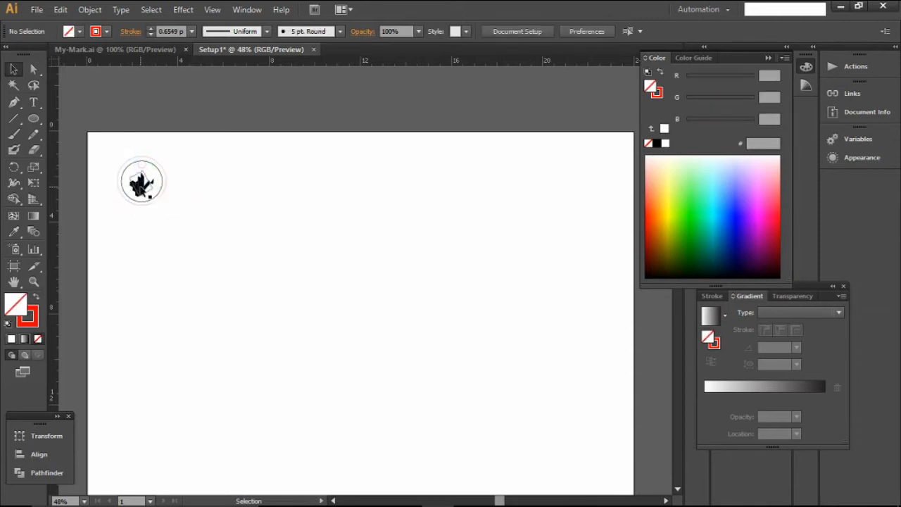
pyautogui.click(141, 182)
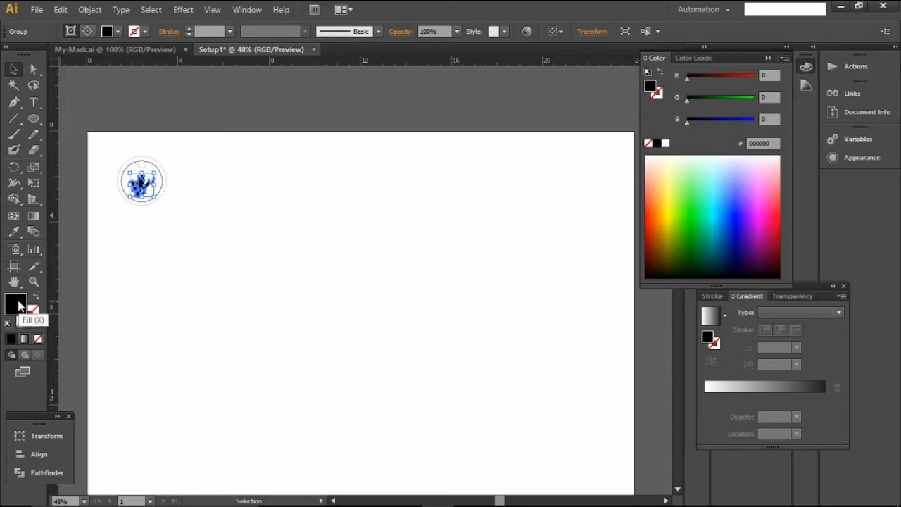
pyautogui.moveTo(594, 174)
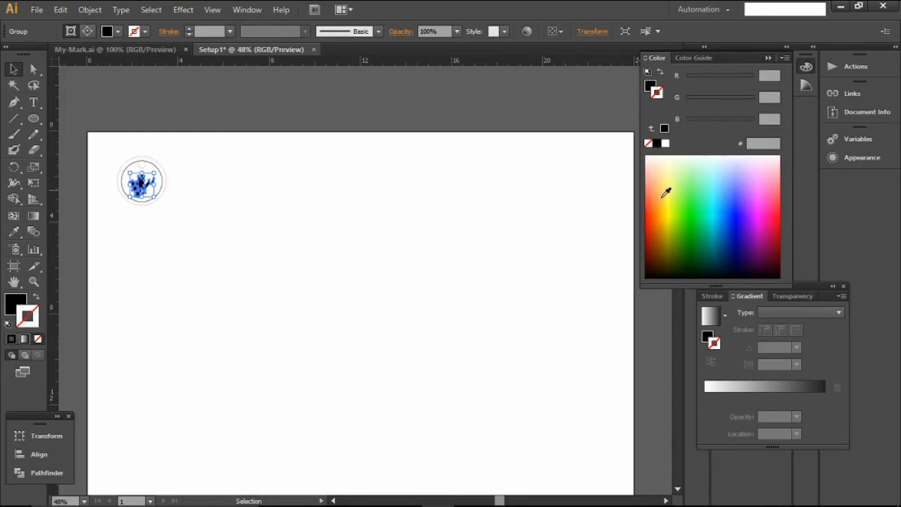
pyautogui.moveTo(724, 233)
pyautogui.write('0000ff')
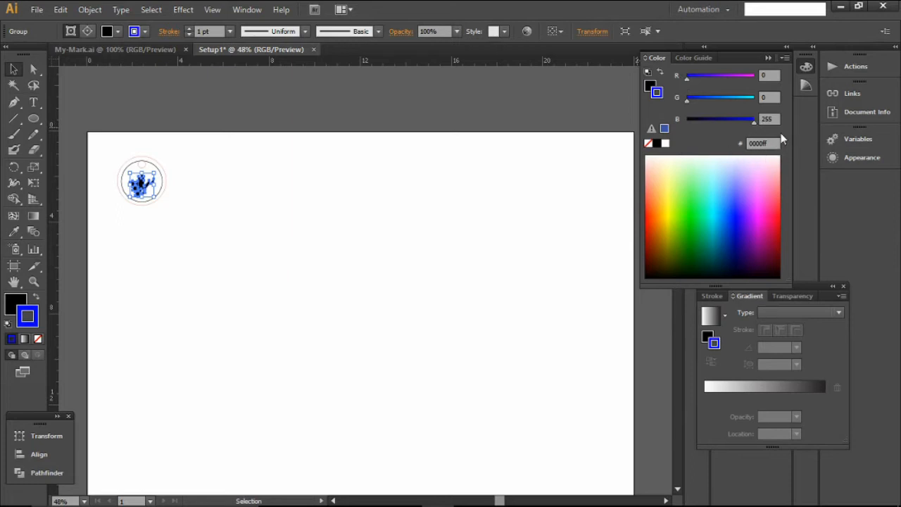
pyautogui.moveTo(492, 169)
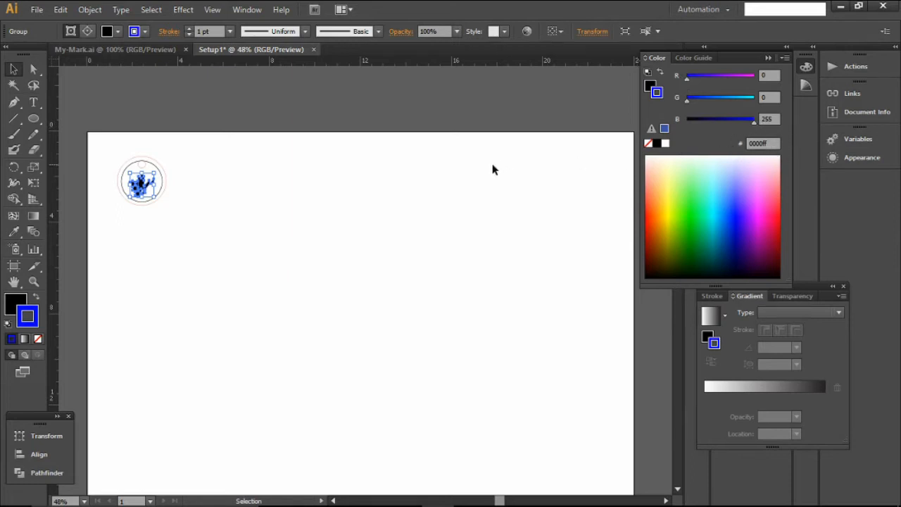
pyautogui.moveTo(216, 173)
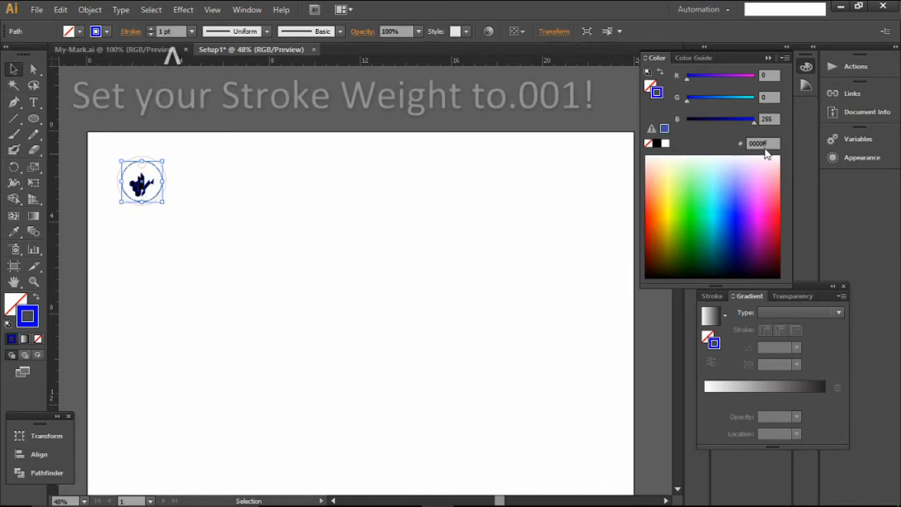
# Step: Apply a .001 pt stroke weight to all medallion parts, then zoom in to check
pyautogui.click(109, 163)
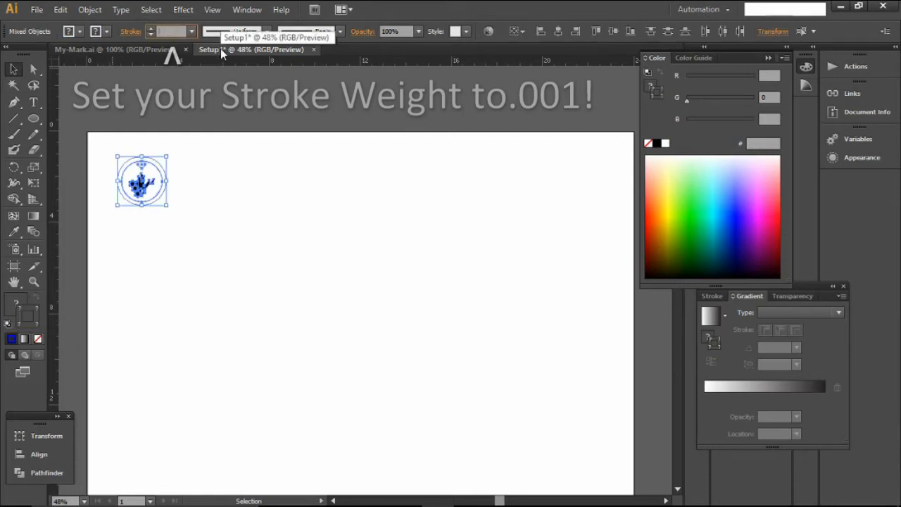
pyautogui.write('.001')
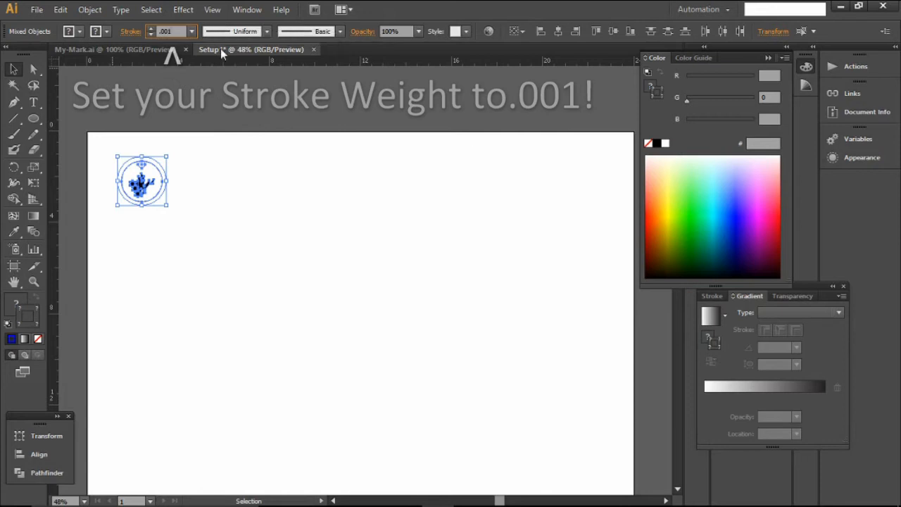
pyautogui.click(264, 188)
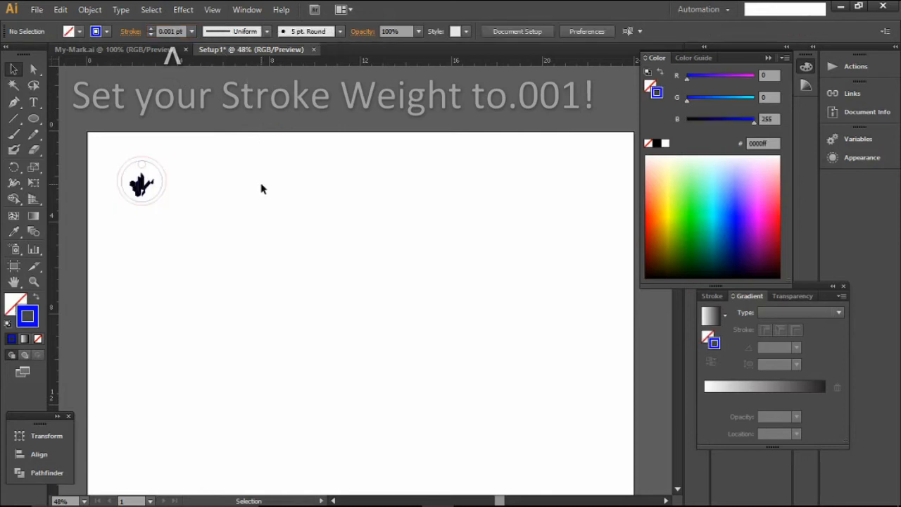
pyautogui.moveTo(85, 148)
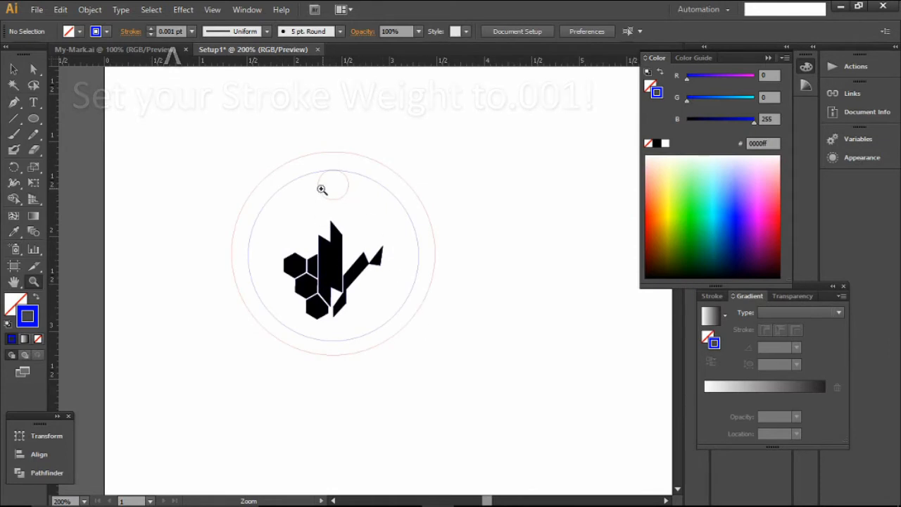
pyautogui.click(12, 68)
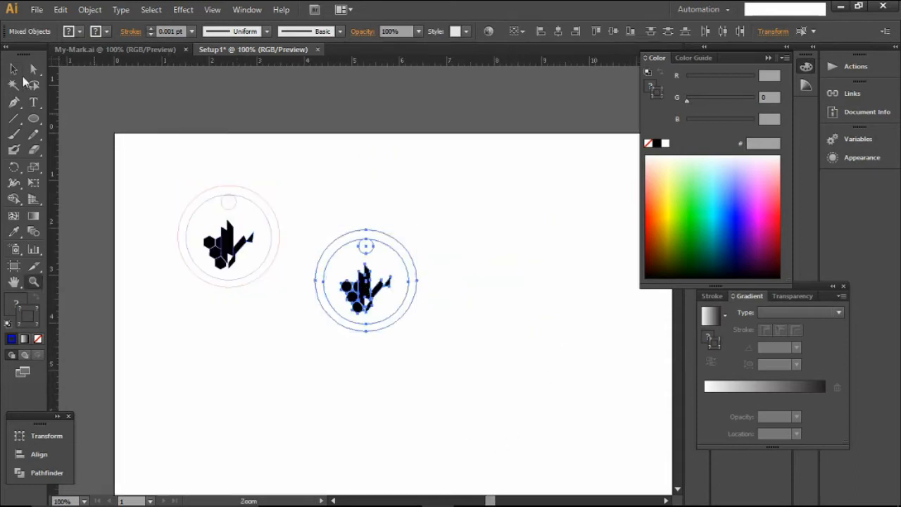
# Step: Group both medallion copies and pack them side by side at the artboard's top-left
pyautogui.moveTo(366, 282); pyautogui.dragTo(359, 246)
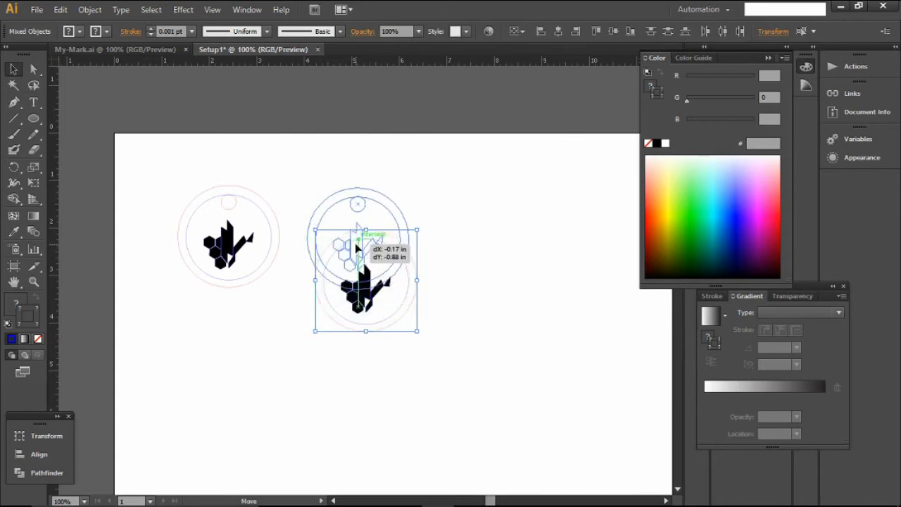
pyautogui.moveTo(359, 282); pyautogui.dragTo(359, 246)
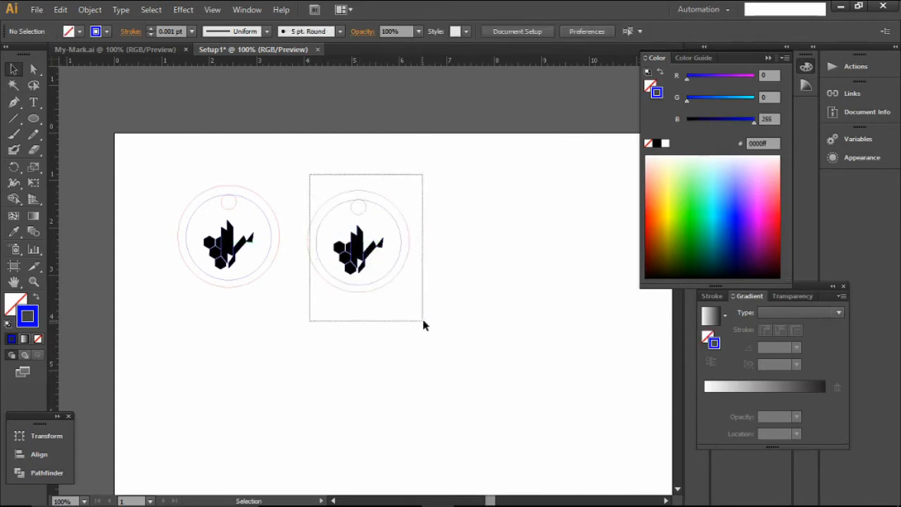
pyautogui.click(89, 9)
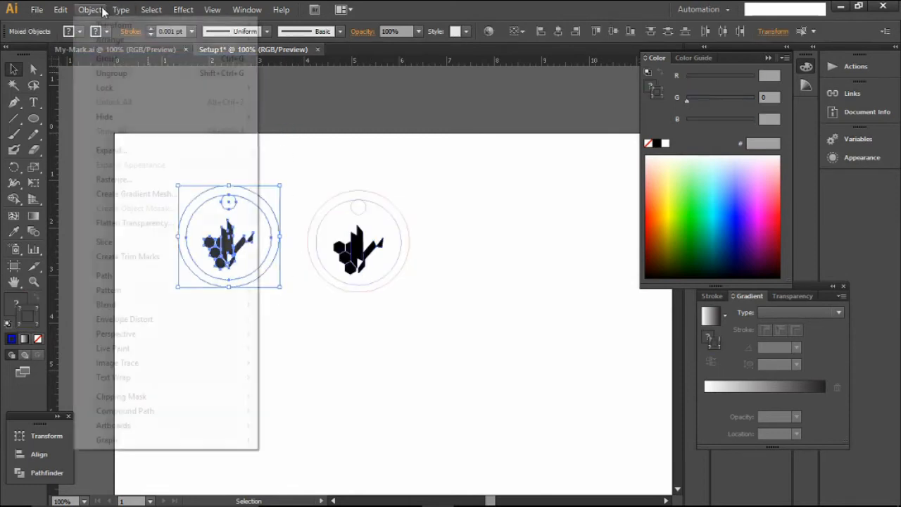
pyautogui.moveTo(229, 240); pyautogui.dragTo(356, 247)
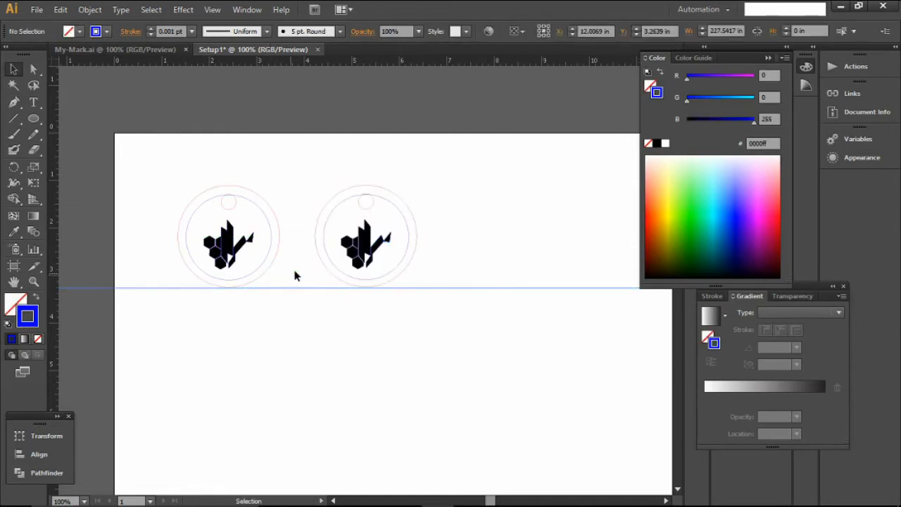
pyautogui.click(366, 236)
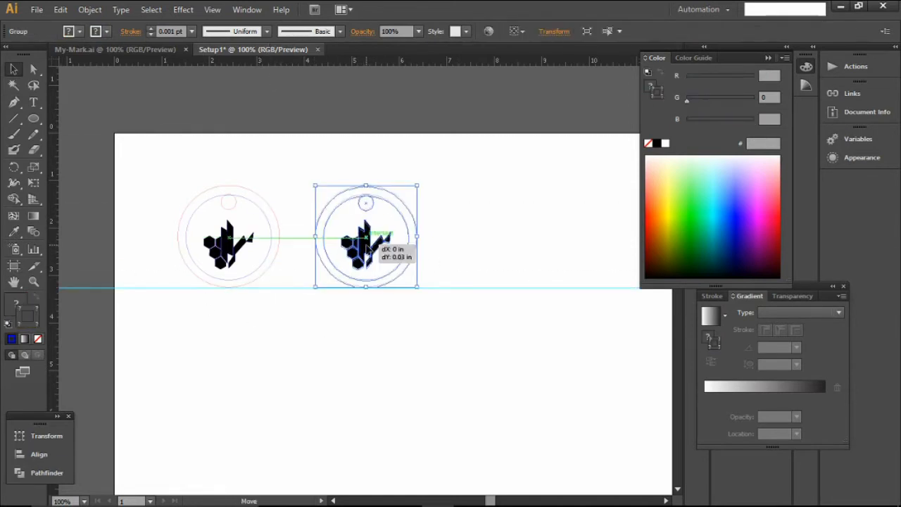
pyautogui.click(133, 260)
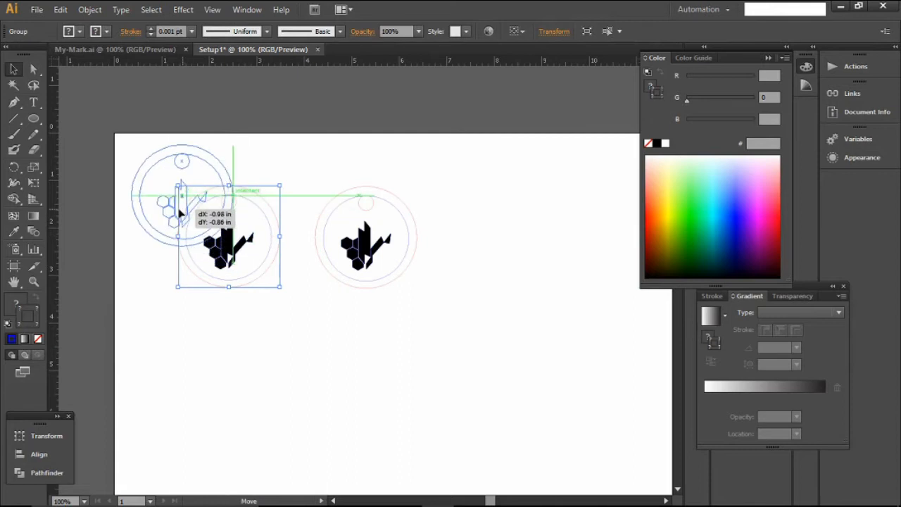
pyautogui.moveTo(229, 236); pyautogui.dragTo(176, 190)
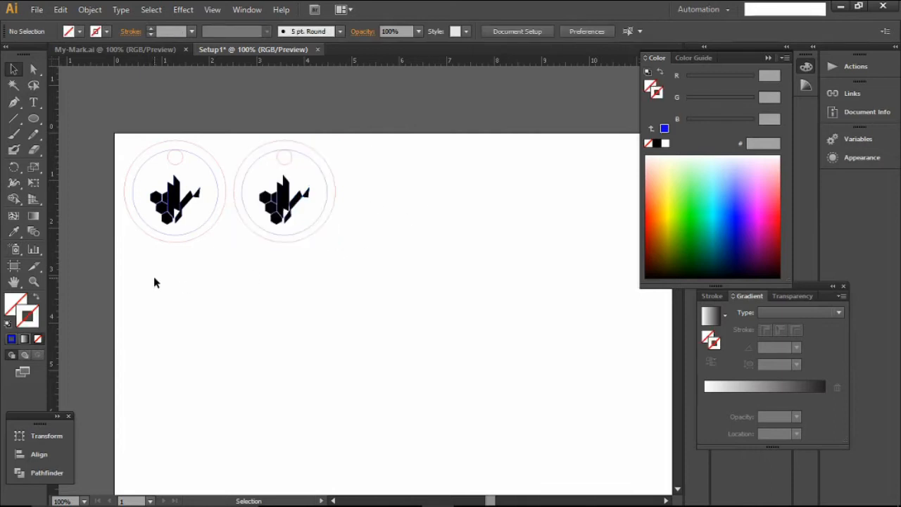
pyautogui.moveTo(383, 303)
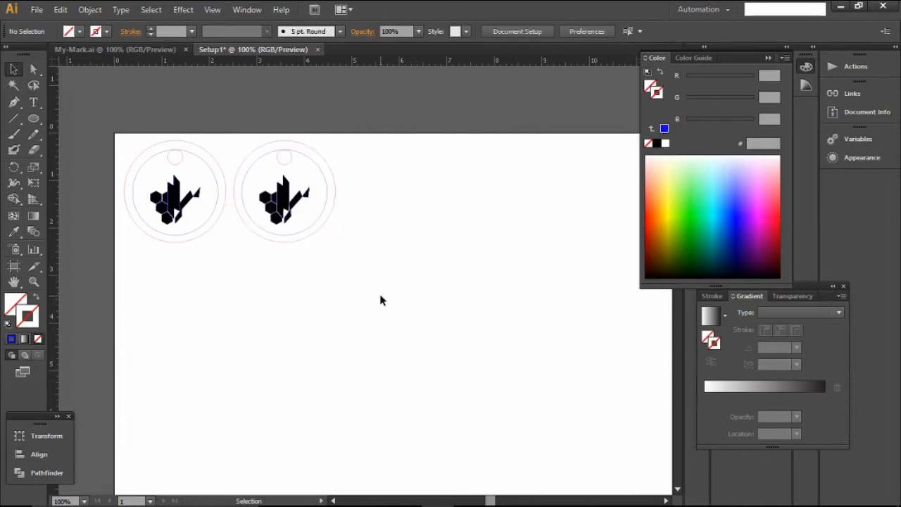
pyautogui.moveTo(437, 493)
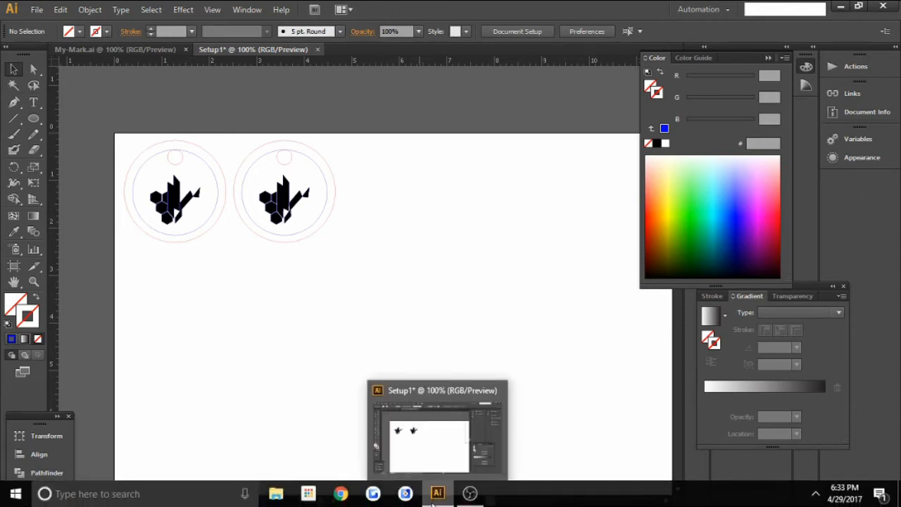
pyautogui.moveTo(421, 479)
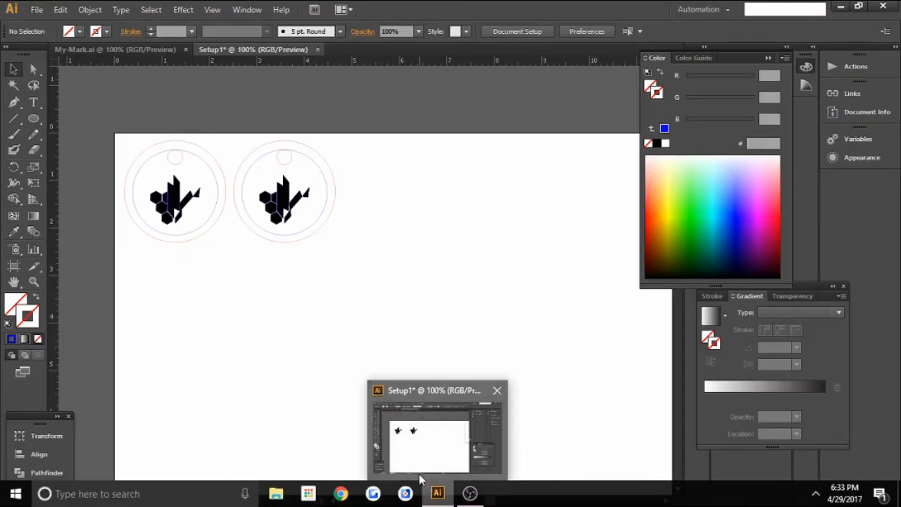